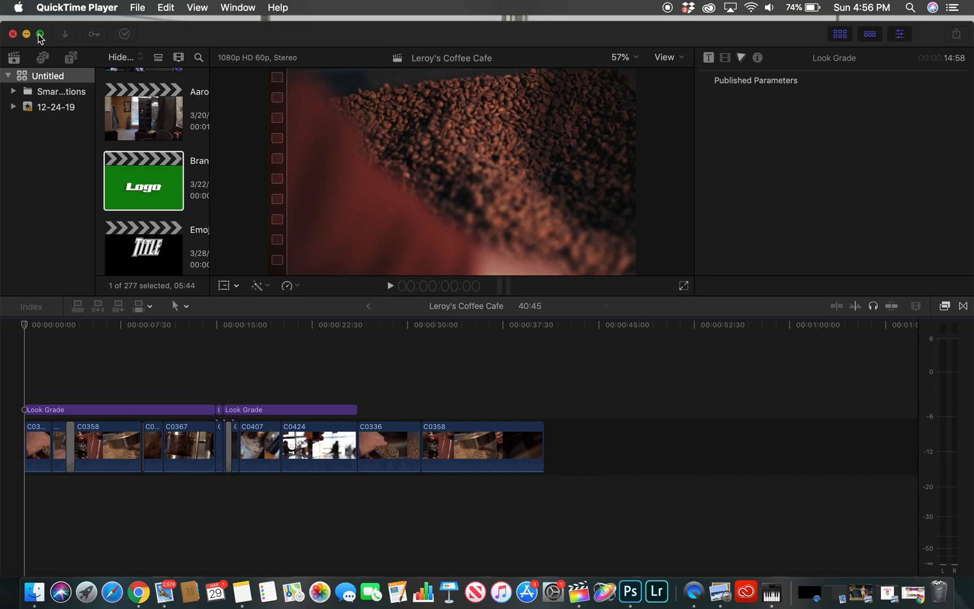
- Expand the Leroy's Coffee Cafe project window to full screen
click(41, 34)
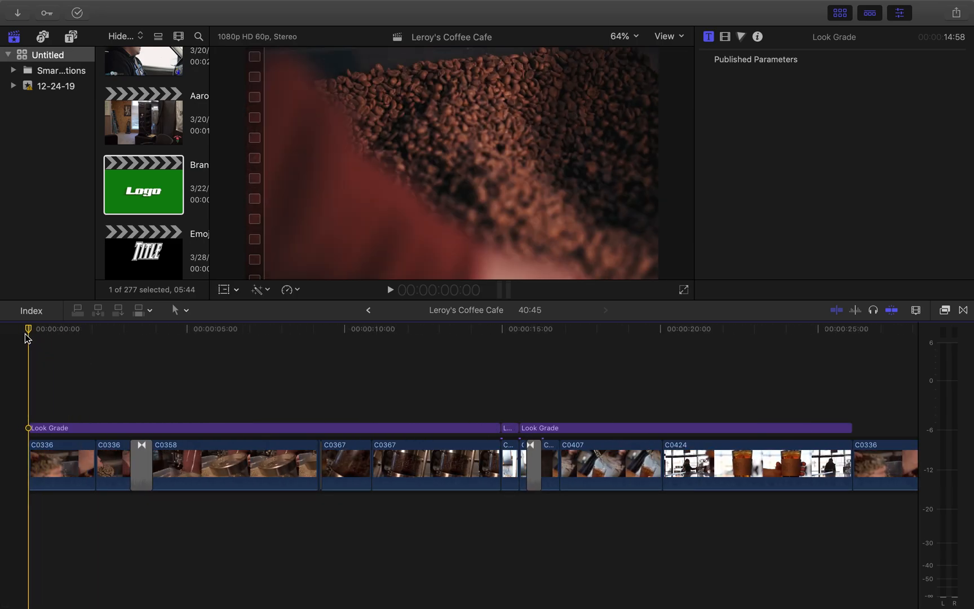
- Park the playhead at the timeline start and play through the first Look Grade section
click(70, 328)
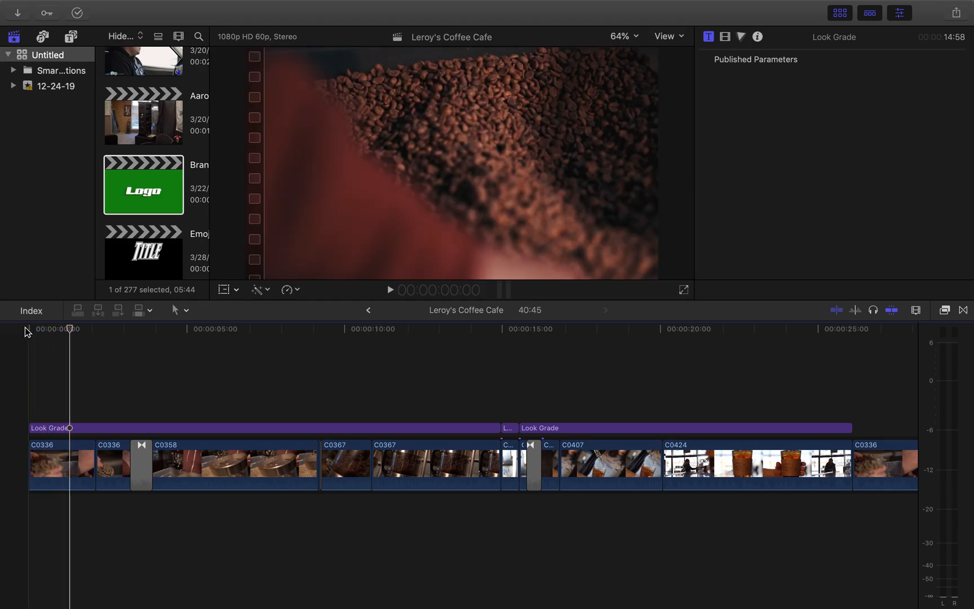
click(390, 290)
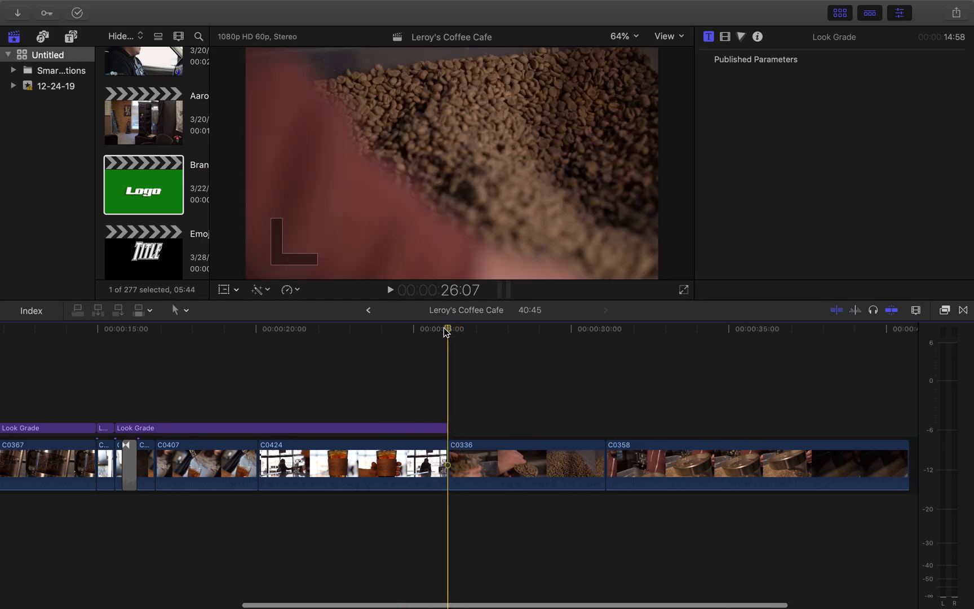
- Select and preview the C0336 clip after the Look Grade section, then stop near 20 seconds
click(526, 464)
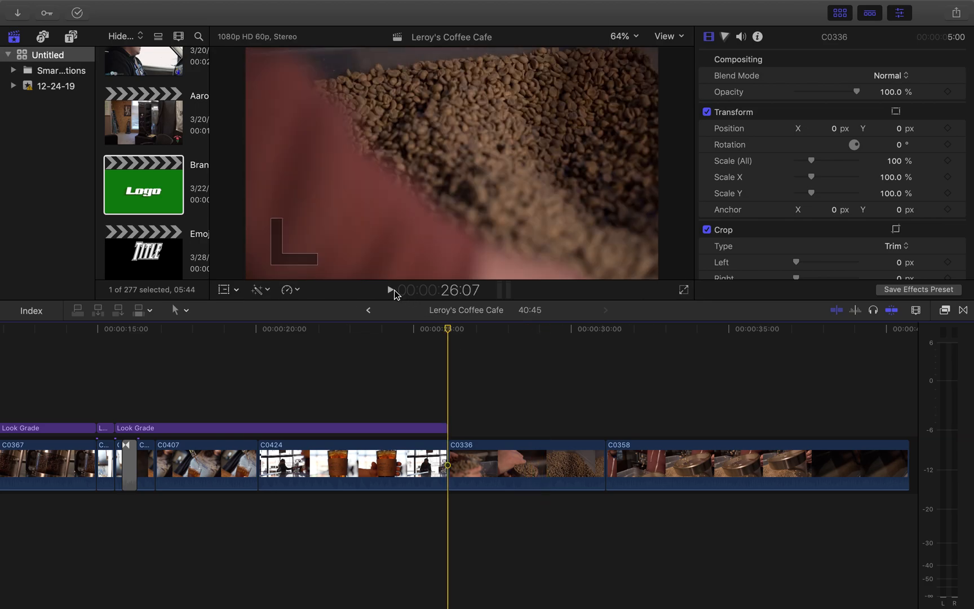
click(389, 290)
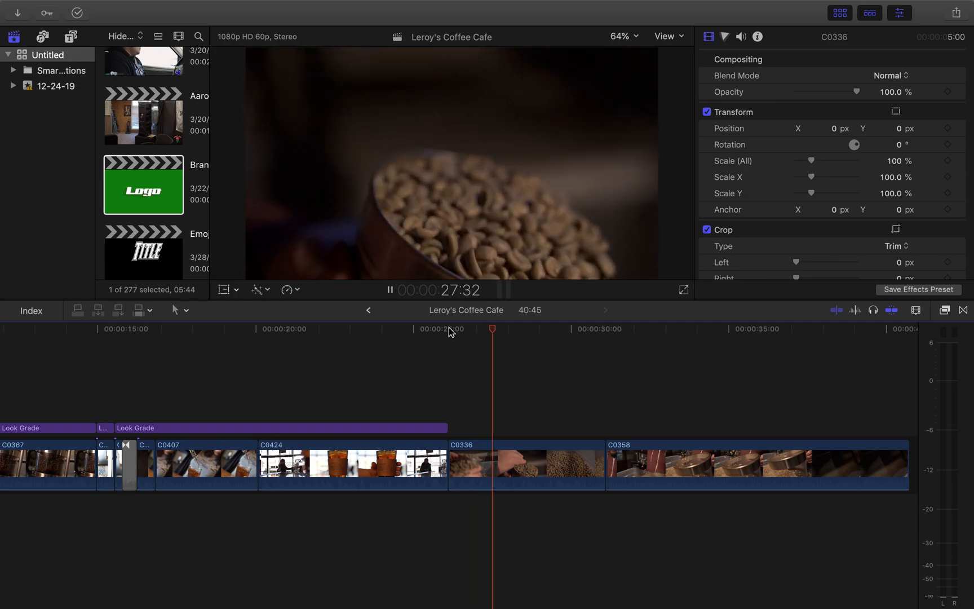
click(391, 289)
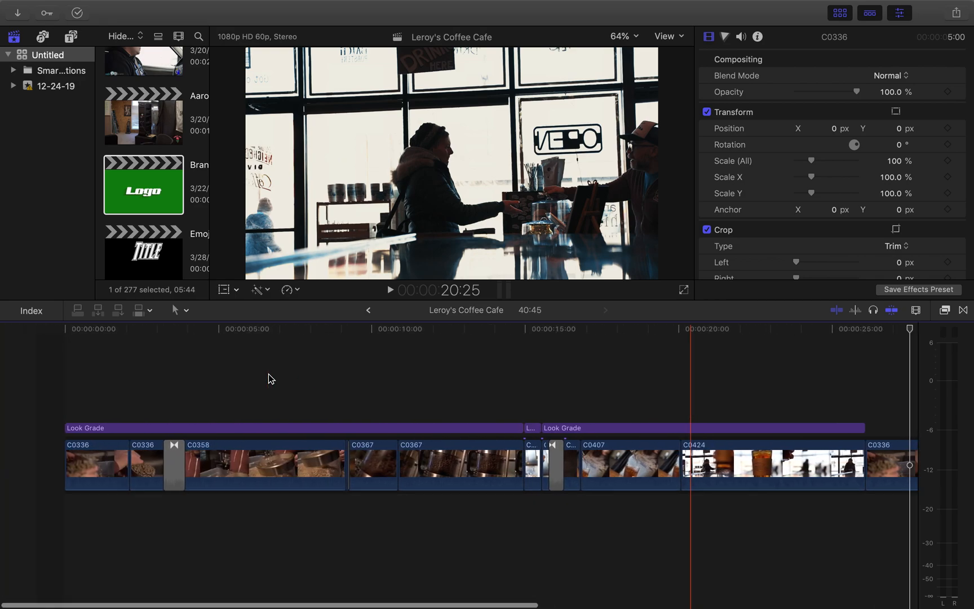
- Select the opening and short second C0336 clips and preview the early coffee bean shots
click(60, 464)
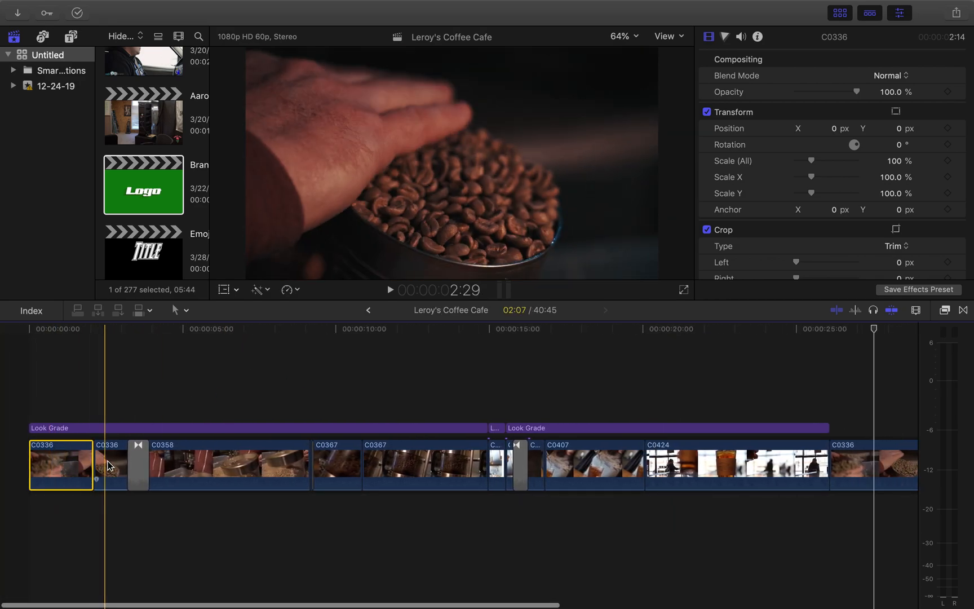
click(110, 466)
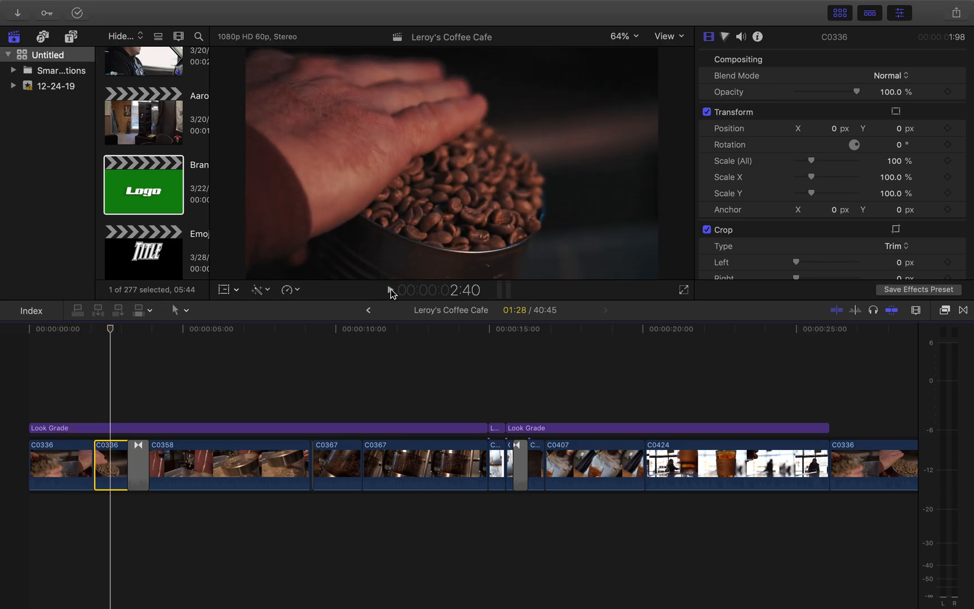
click(28, 328)
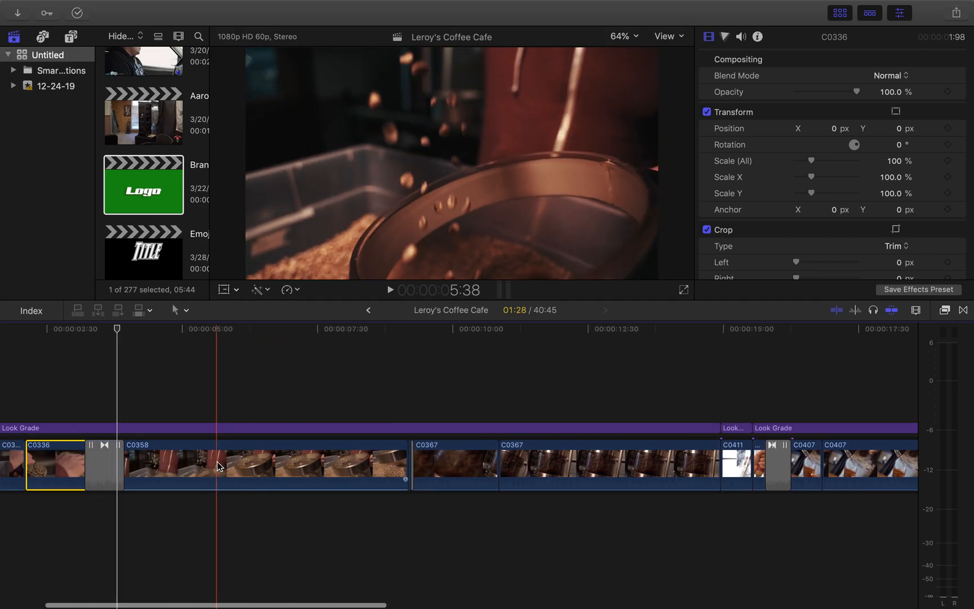
- Replay the opening clips from about 00:00:03, then move toward the closing C0358 clip
click(118, 328)
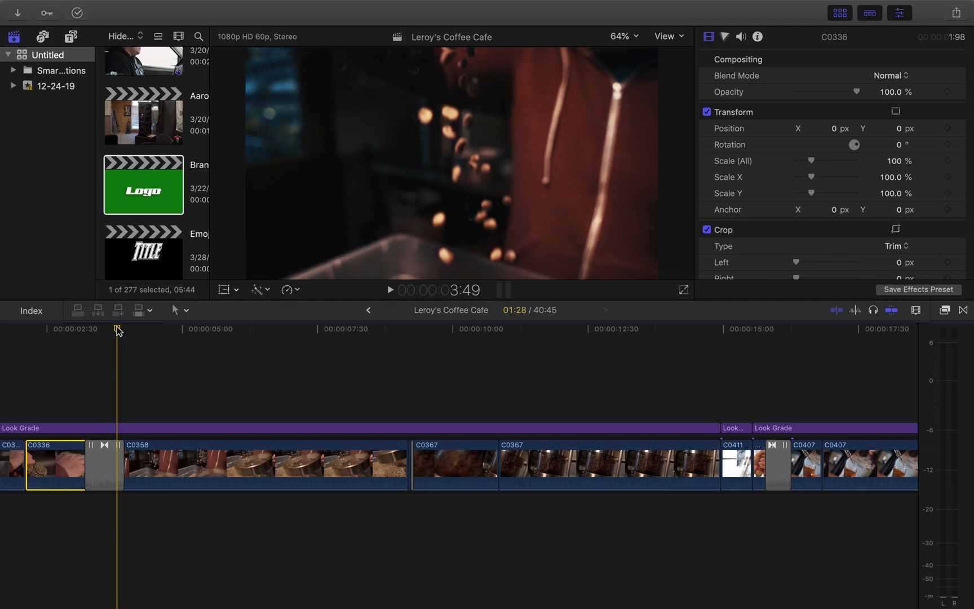
click(389, 290)
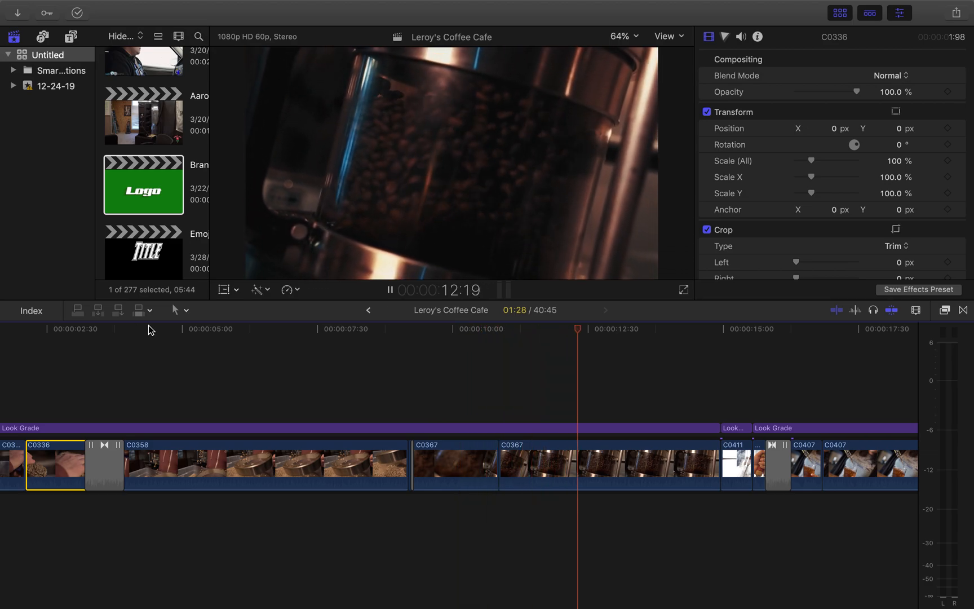
click(223, 328)
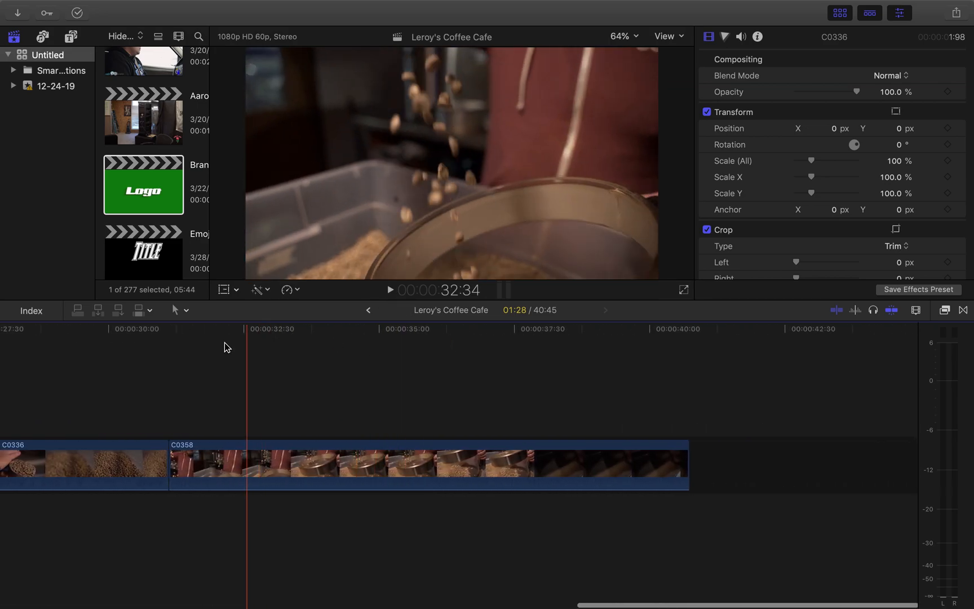
- Play the closing C0358 clip, stop, and return to the earlier C0358 clip near 7 seconds
click(169, 329)
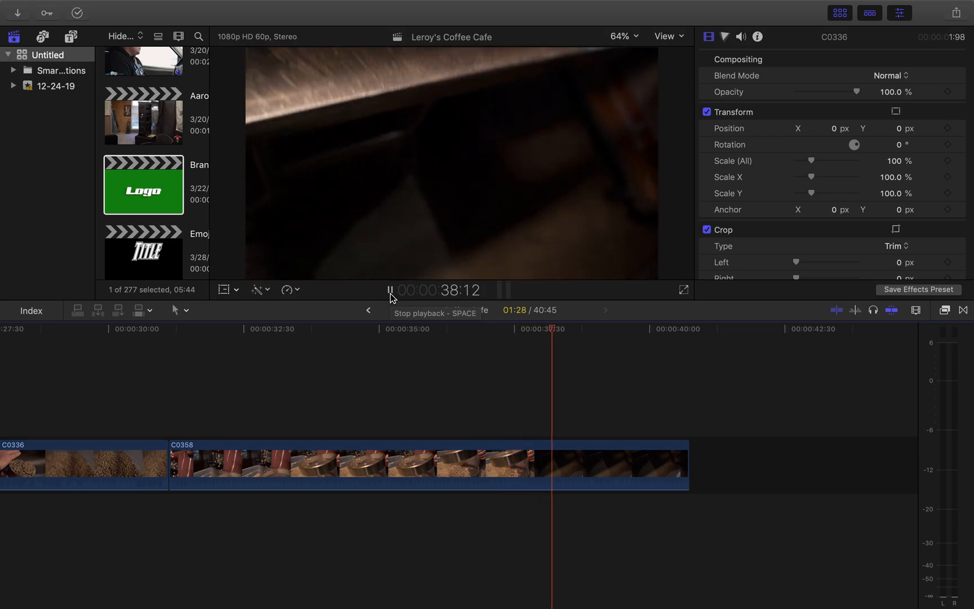
click(390, 290)
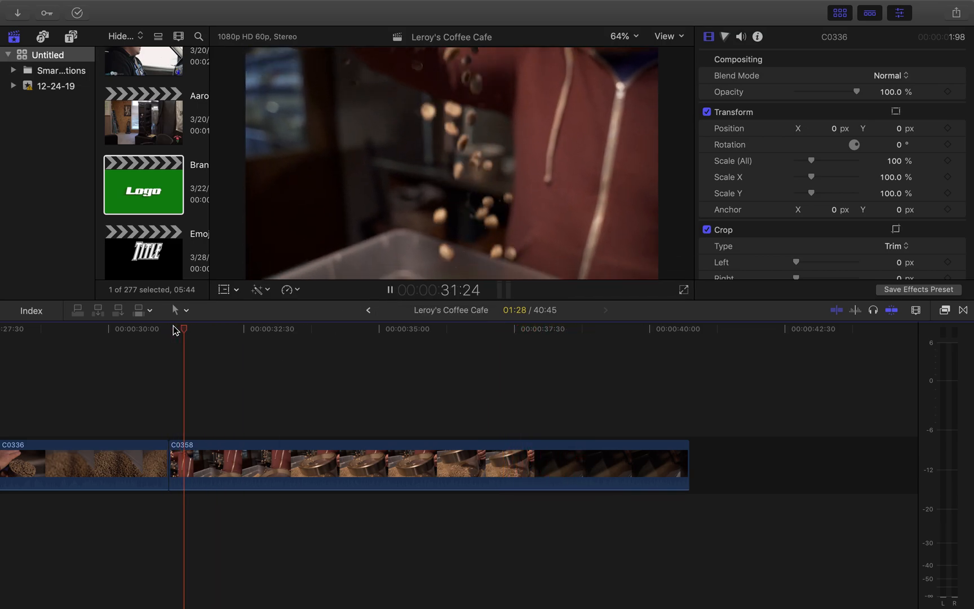
click(450, 329)
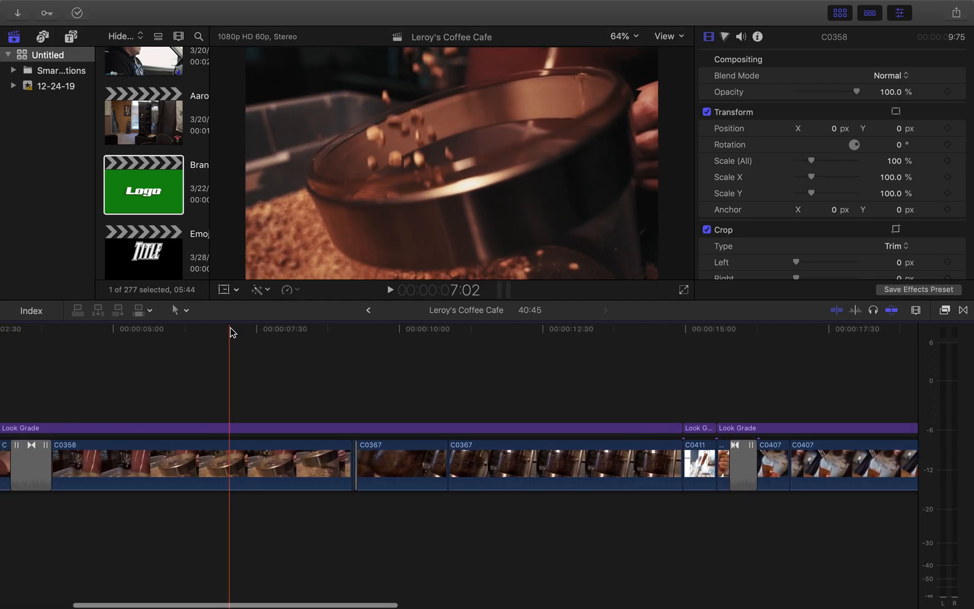
- Bring the transition before the C0407 clip into close view near 00:00:15
click(389, 290)
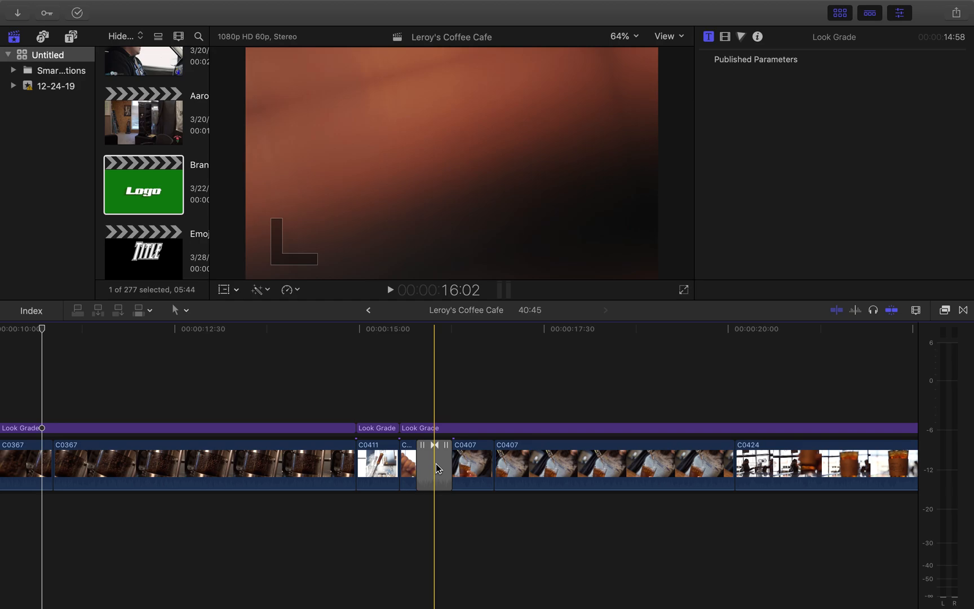
- Delete the transition before C0407 so C0415 cuts straight in, and play the new cut
click(367, 364)
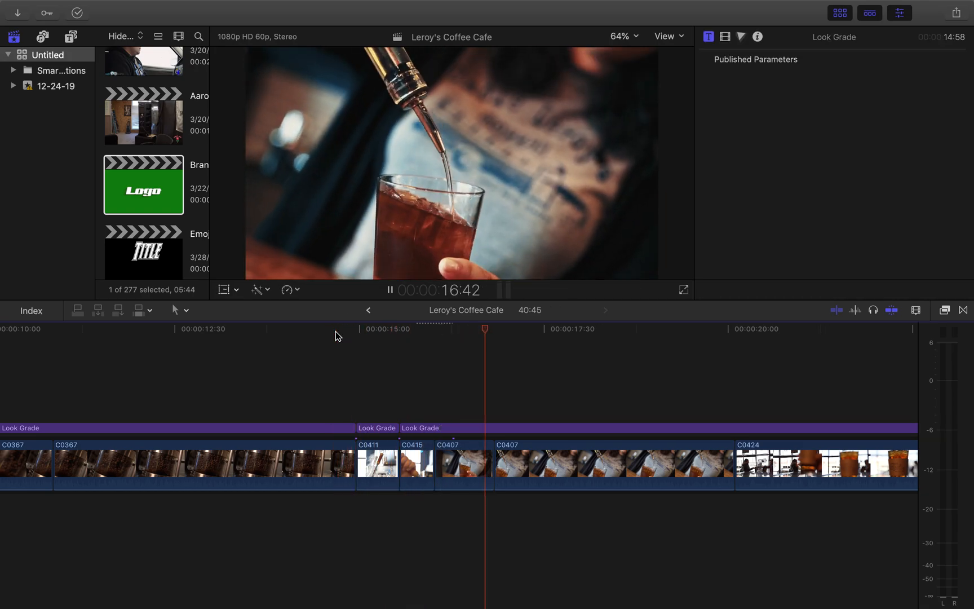
click(378, 328)
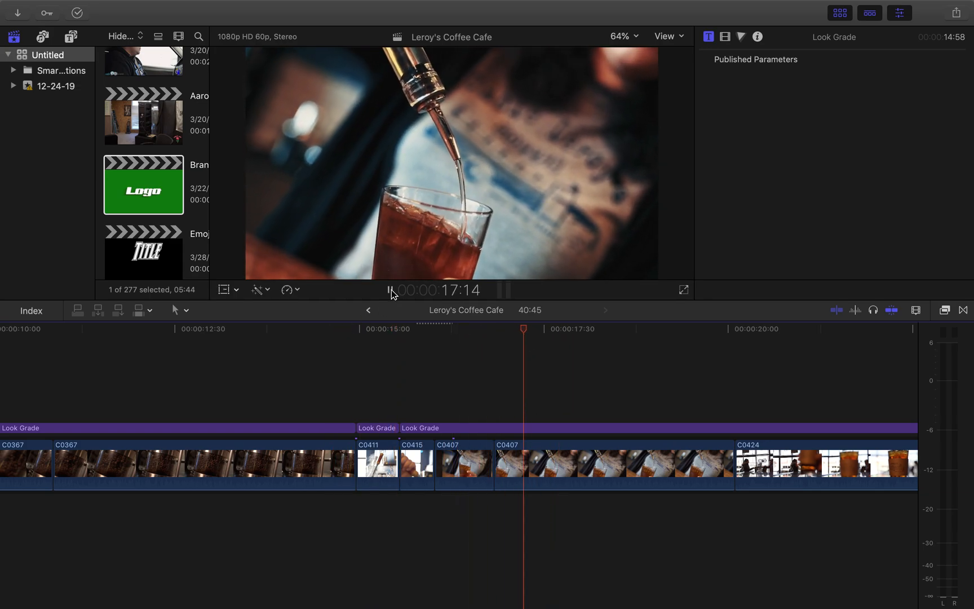
click(378, 328)
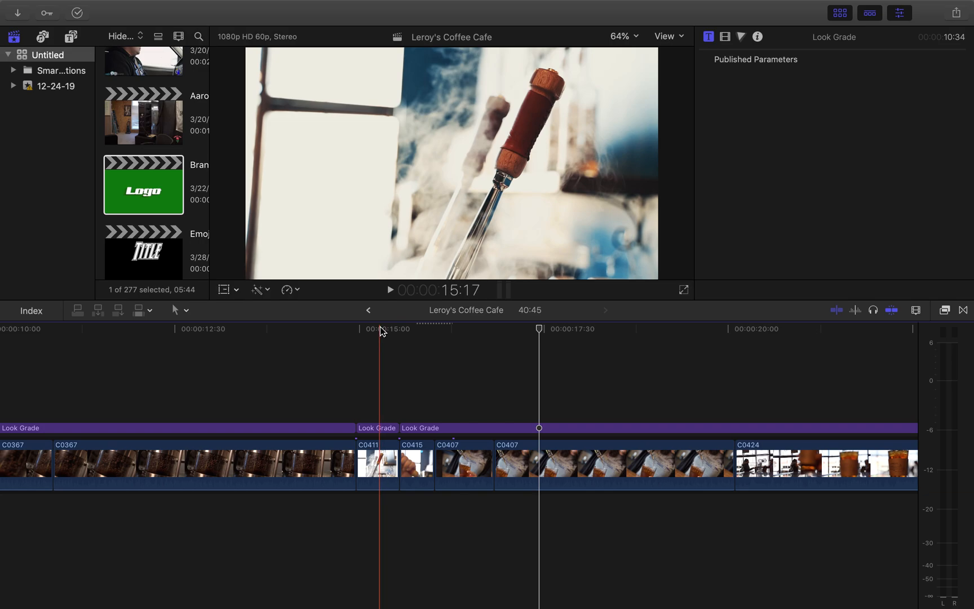
- Skim the frames around the C0411–C0415 cut to check the steam wand shot near 15 seconds
click(344, 342)
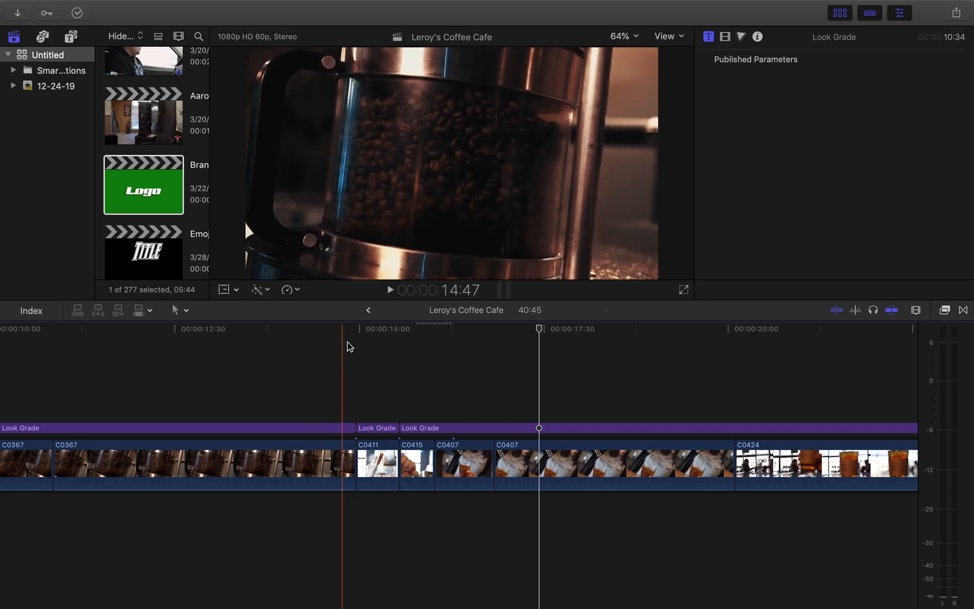
click(400, 427)
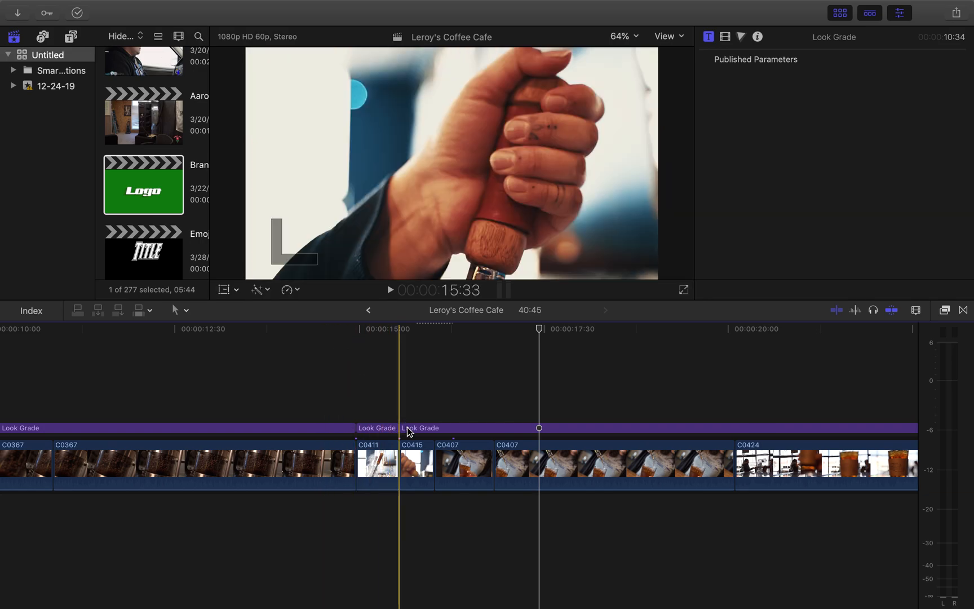
click(423, 428)
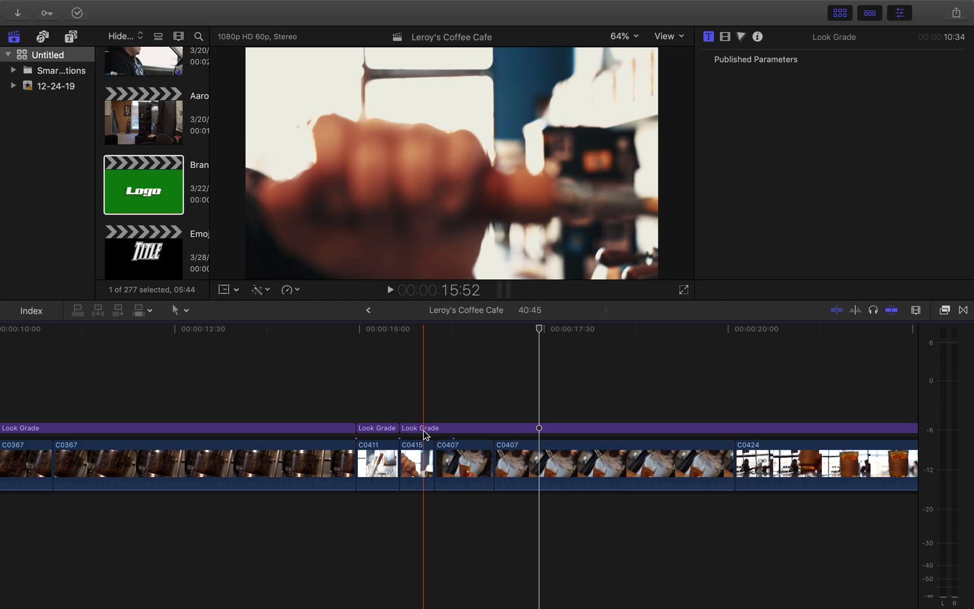
click(396, 404)
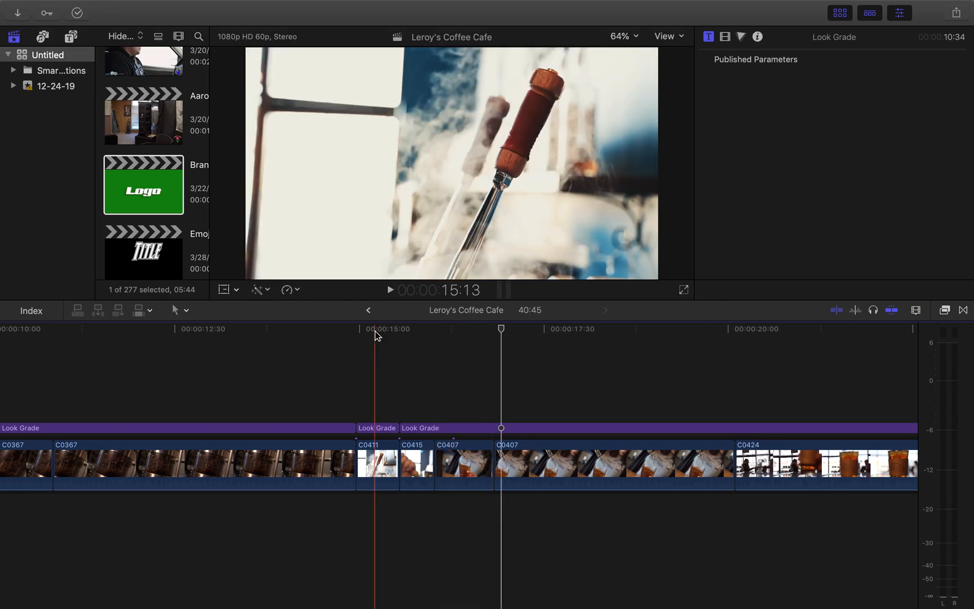
- Undo the deletion to restore the Zoom-IN & Rotate CW transition and preview the nearby shots
click(389, 290)
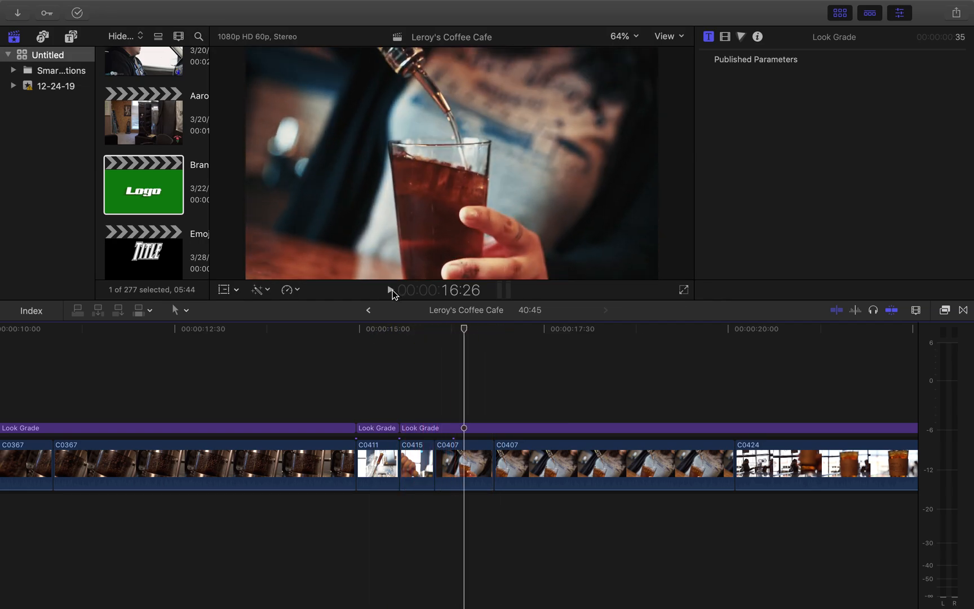
click(433, 466)
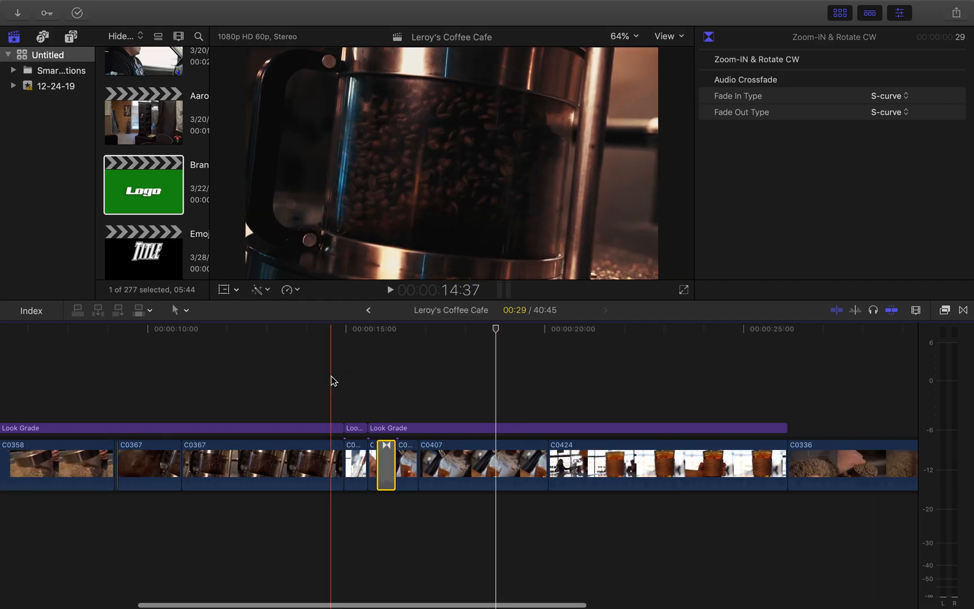
click(541, 391)
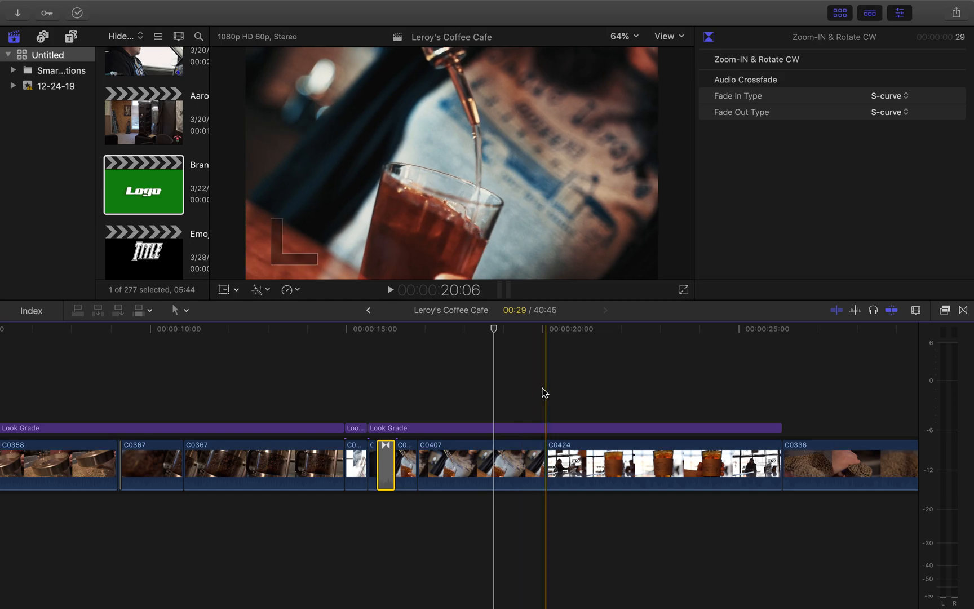
click(247, 411)
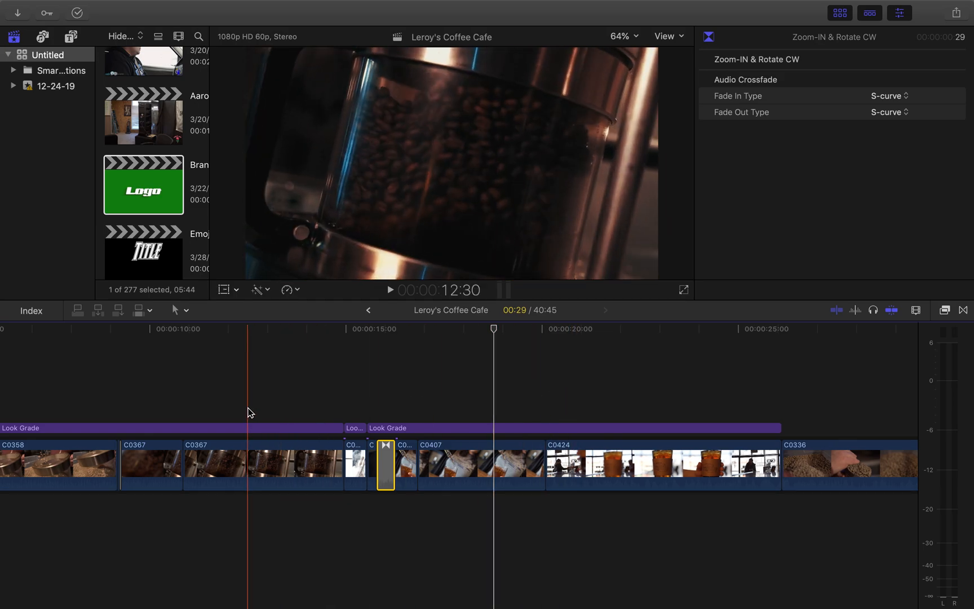